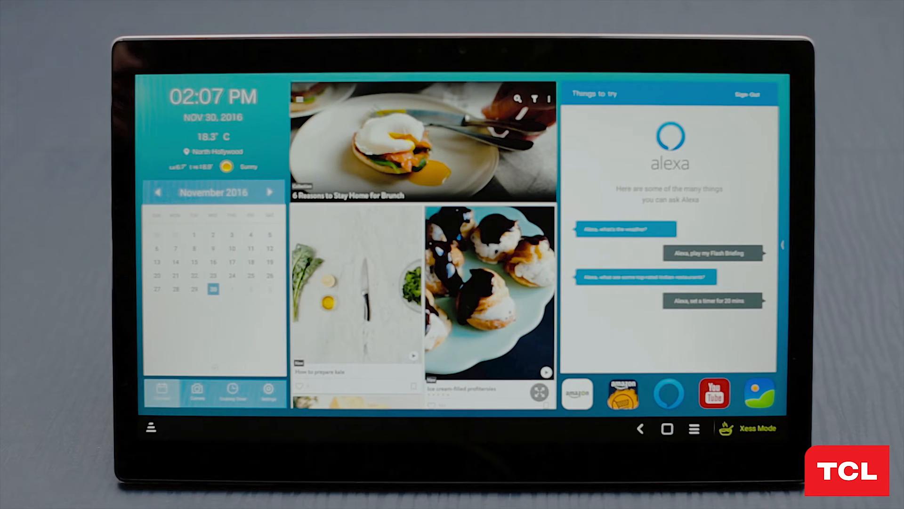
- Launch the Amazon Alexa app from the Xess Mode dock
click(668, 394)
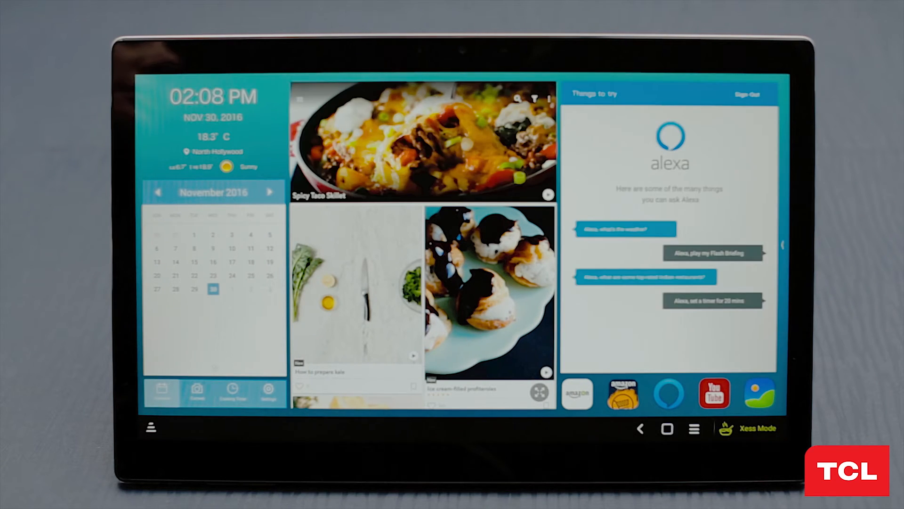
click(668, 394)
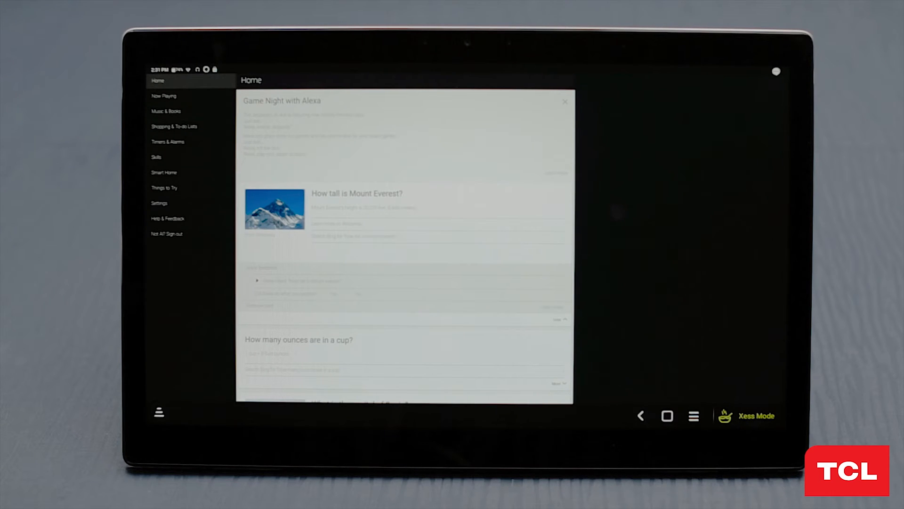
- Exit Alexa and scroll to the installed apps list showing Alexa and Dropbox
scroll(down, 3)
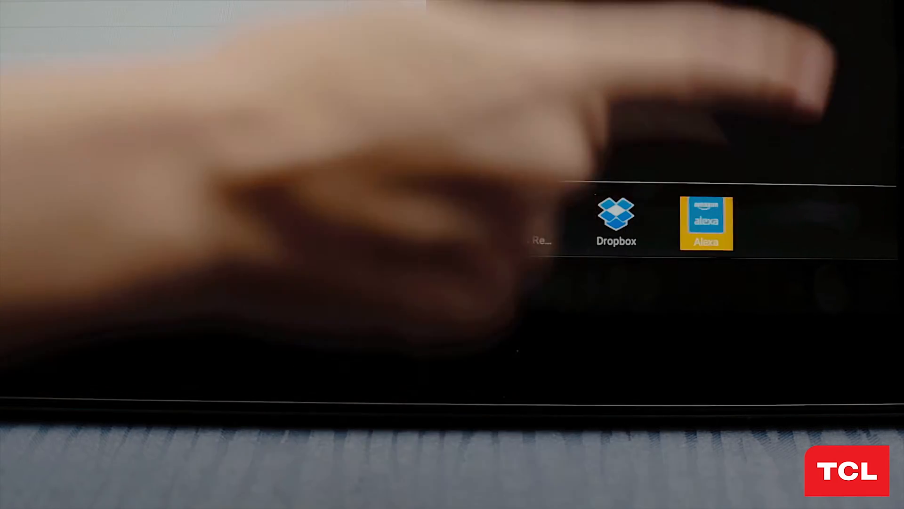
- Toggle from Xess Mode to the Google Mode Android home screen
click(705, 222)
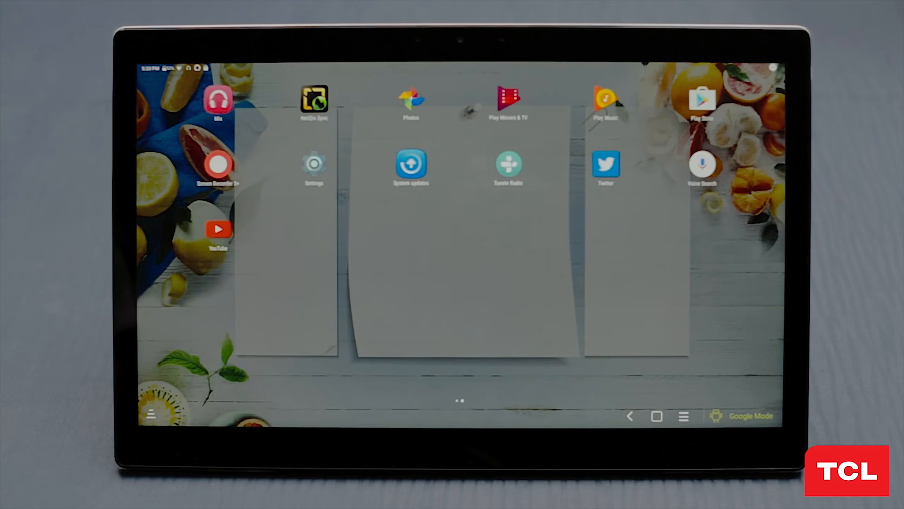
- Open the Play Store page for Philips Hue gen 1 with its permissions prompt
click(702, 99)
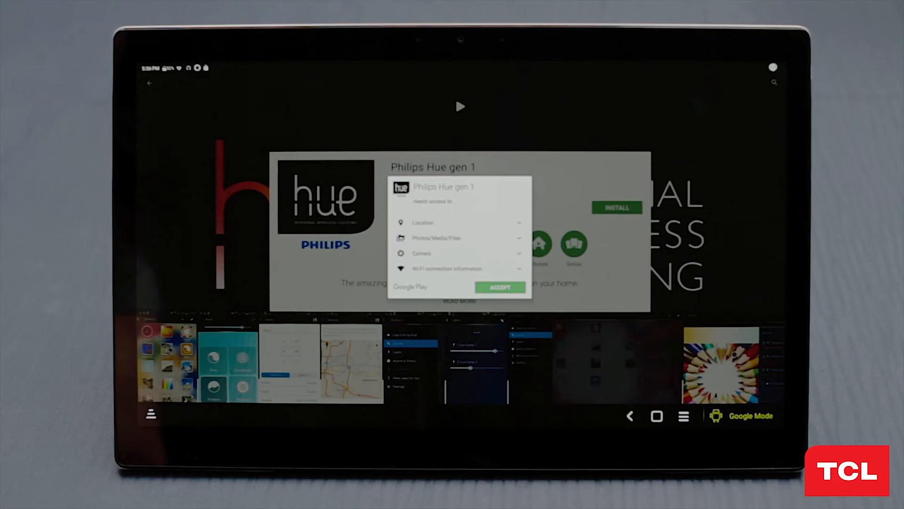
- Accept the permissions to install and open the Philips Hue gen 1 app
click(500, 288)
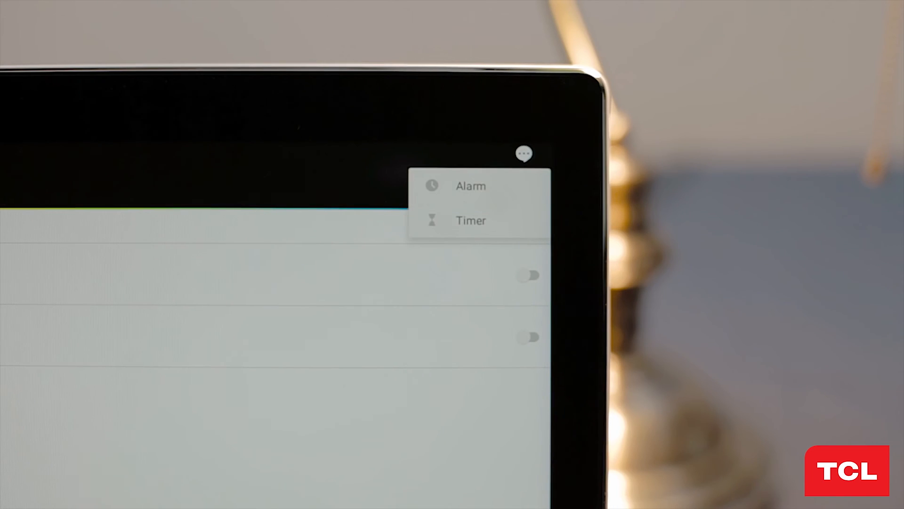
- Rename a light to 'Light one' and reach the Hue account login screen
click(470, 186)
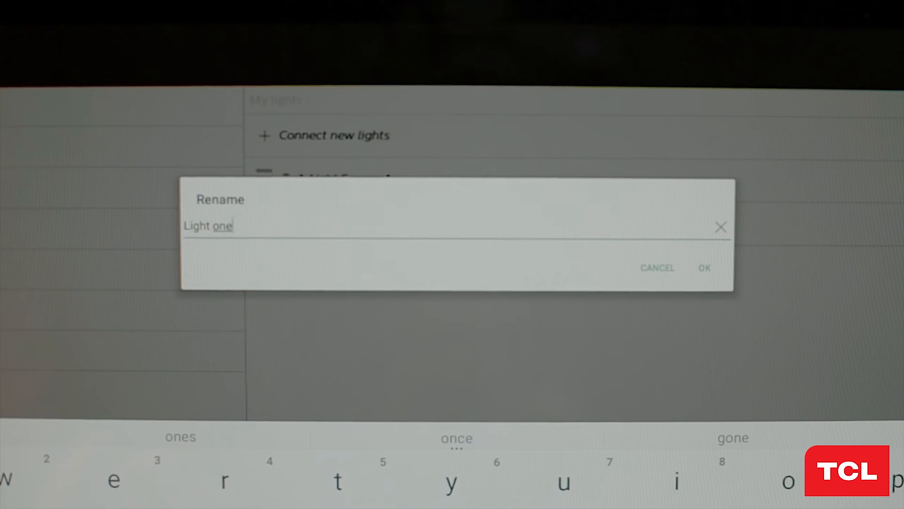
click(704, 267)
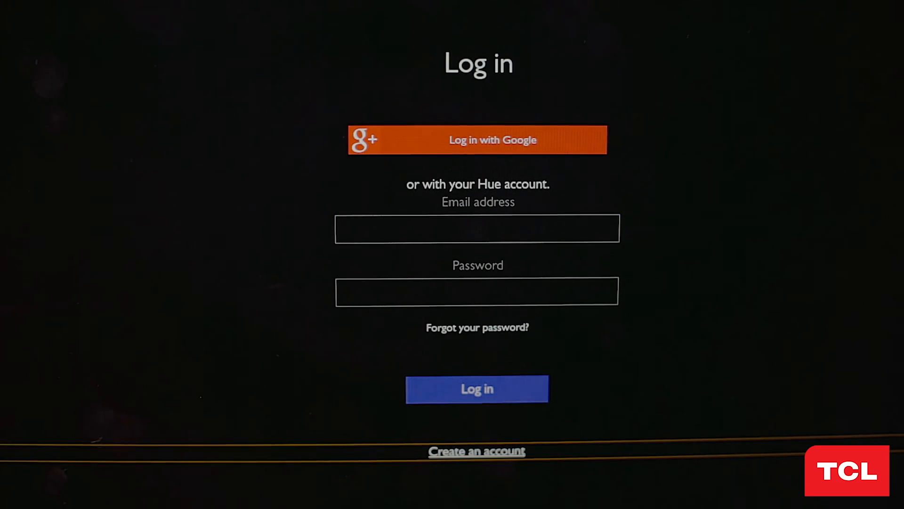
- Submit the Hue account login to reach the Congratulations screen
click(477, 450)
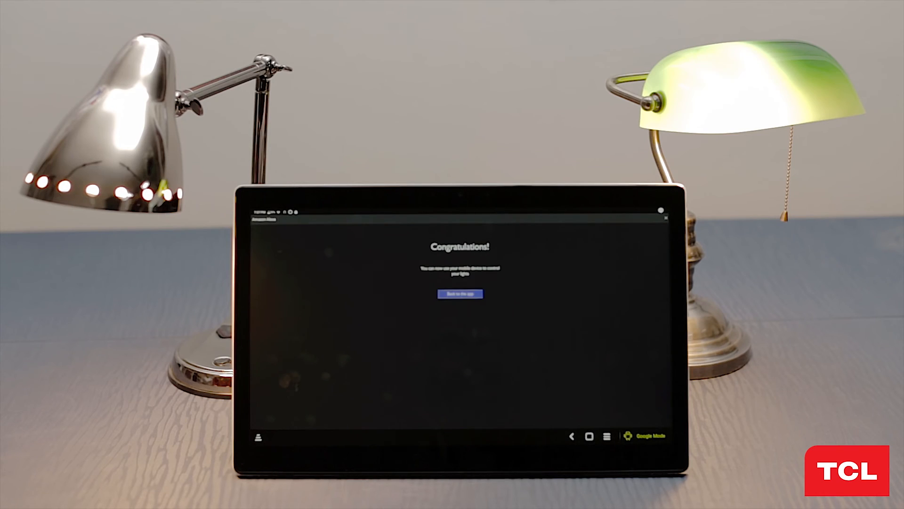
- Return to Alexa and scroll the Smart Home page listing skills and devices
click(458, 294)
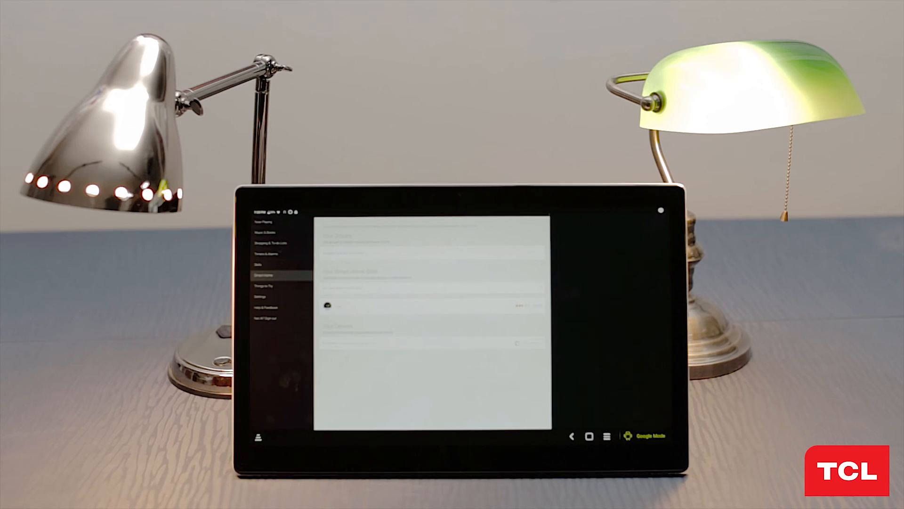
scroll(down, 3)
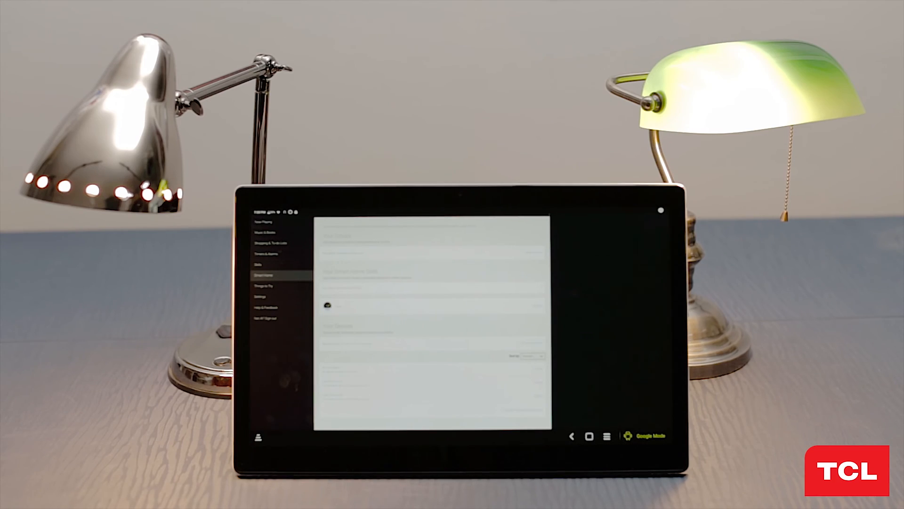